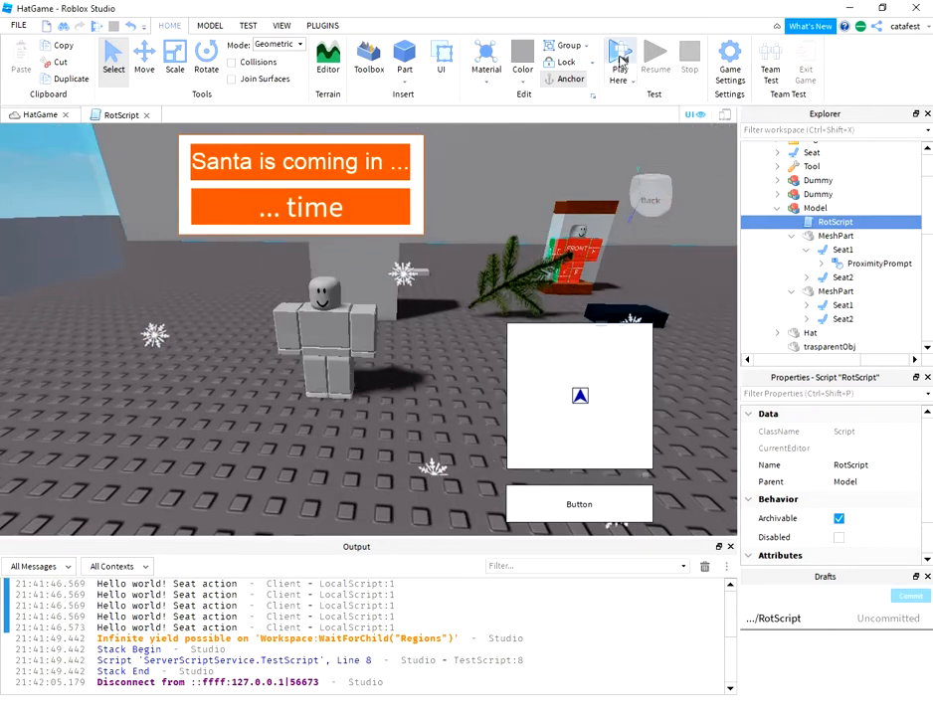
Start a playtest of HatGame and sit the avatar on the cross-shaped seat model.
left_click(619, 57)
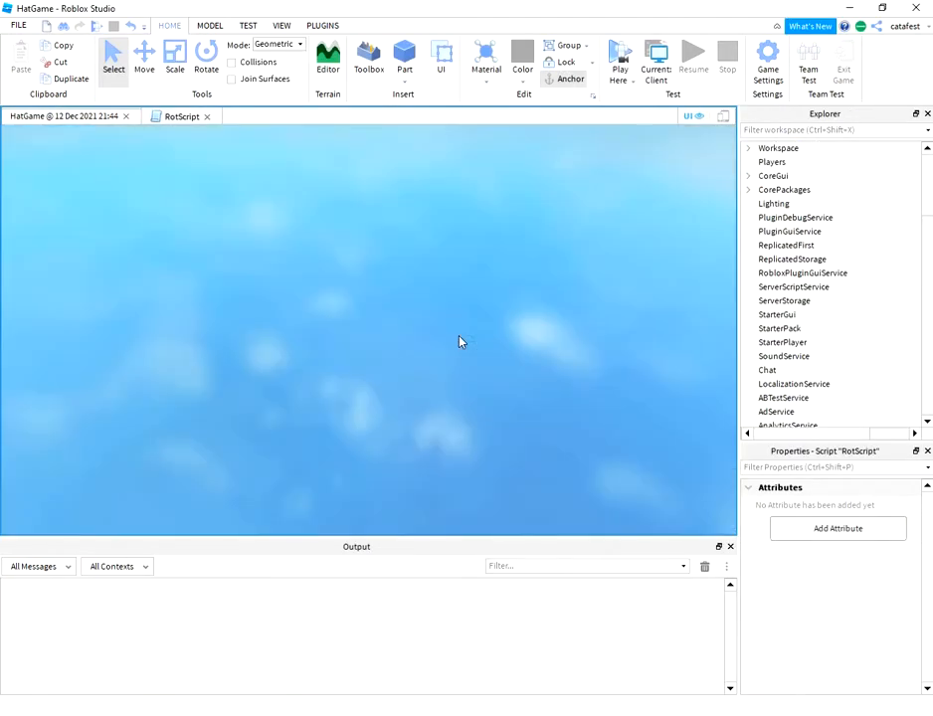
left_click(618, 57)
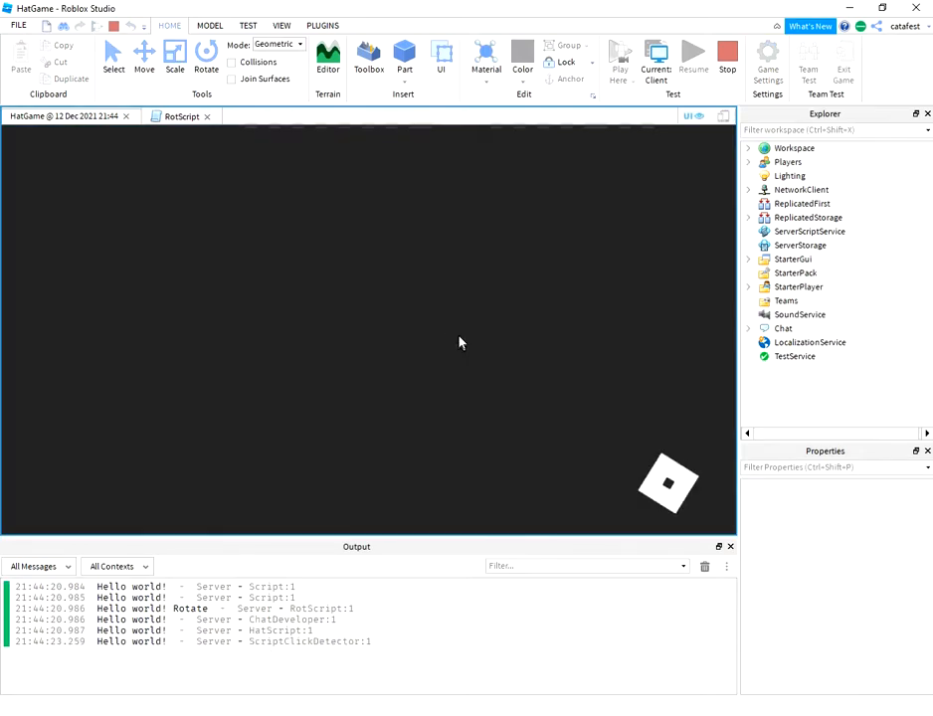
left_click(618, 56)
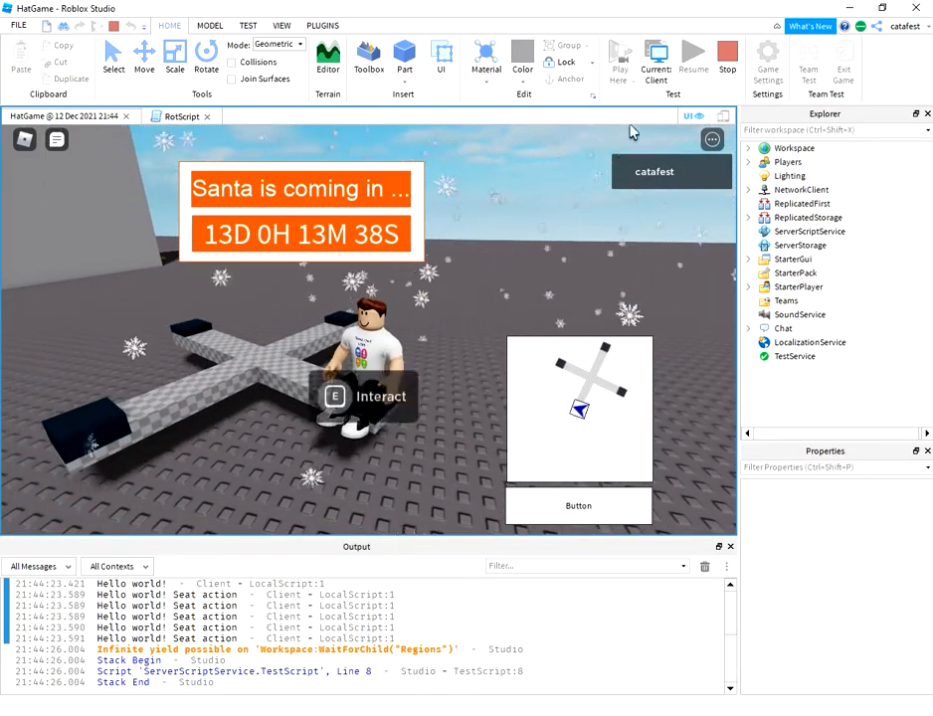
Stop the playtest and point out 'function' and the SetPrimaryPartCFrame call in RotScript.
left_click(727, 57)
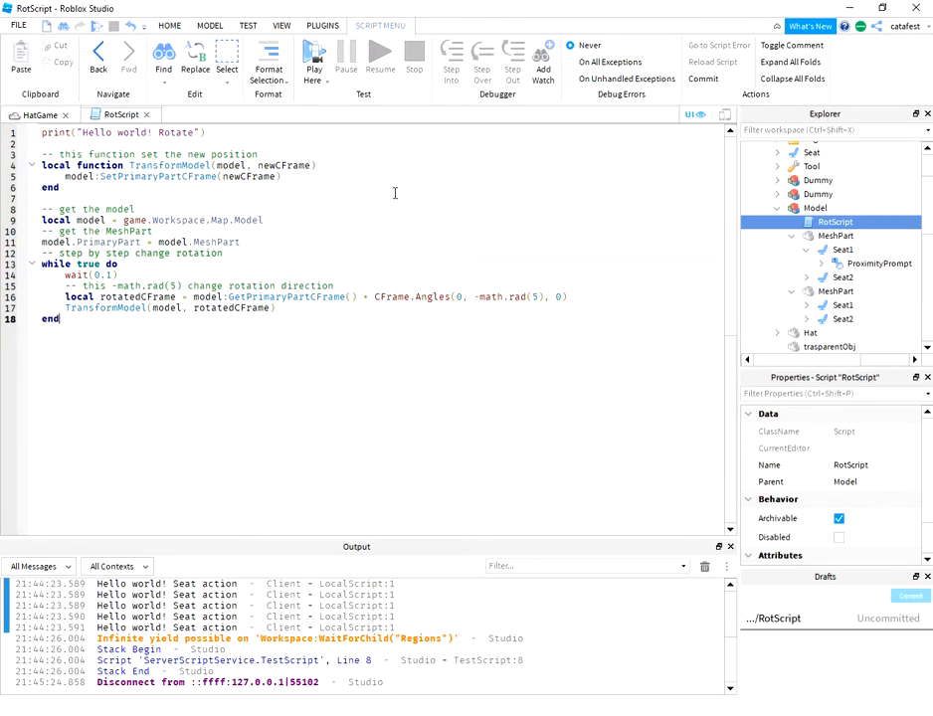
double_click(100, 165)
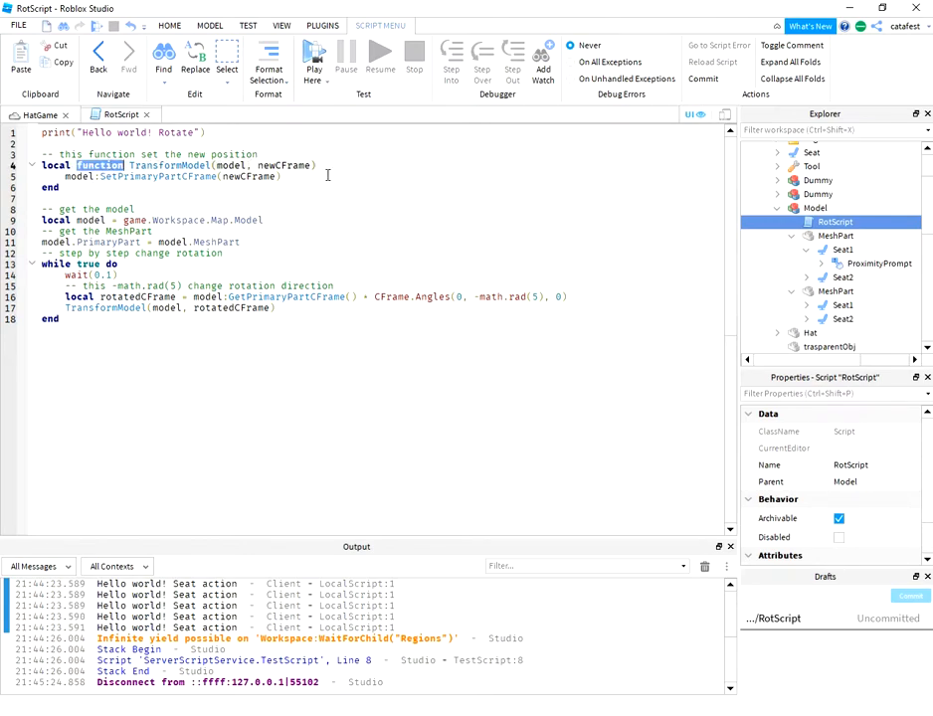
left_click(166, 176)
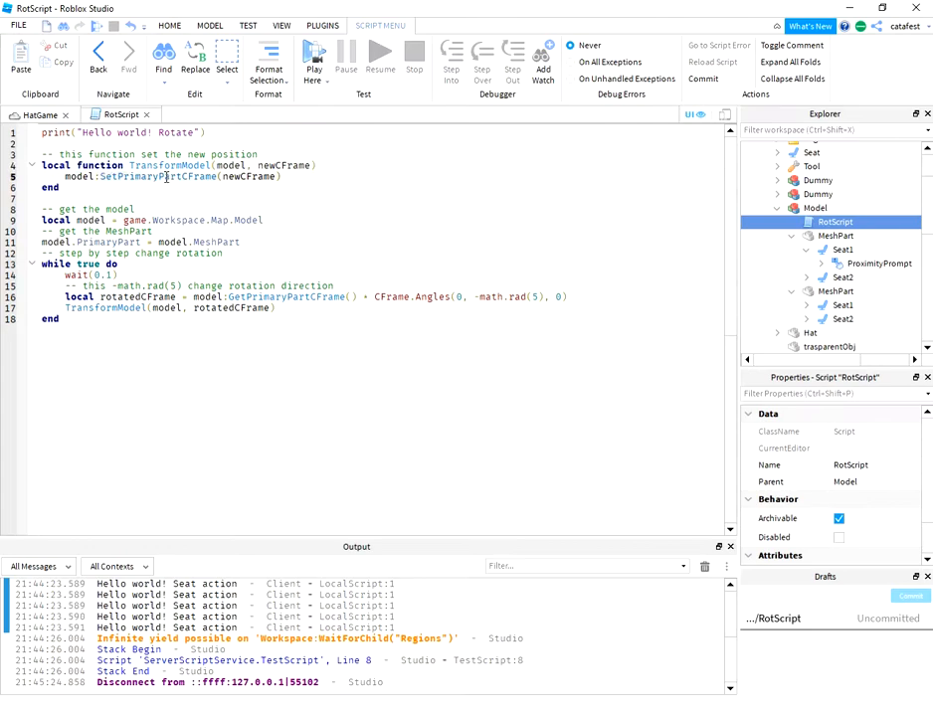
double_click(157, 175)
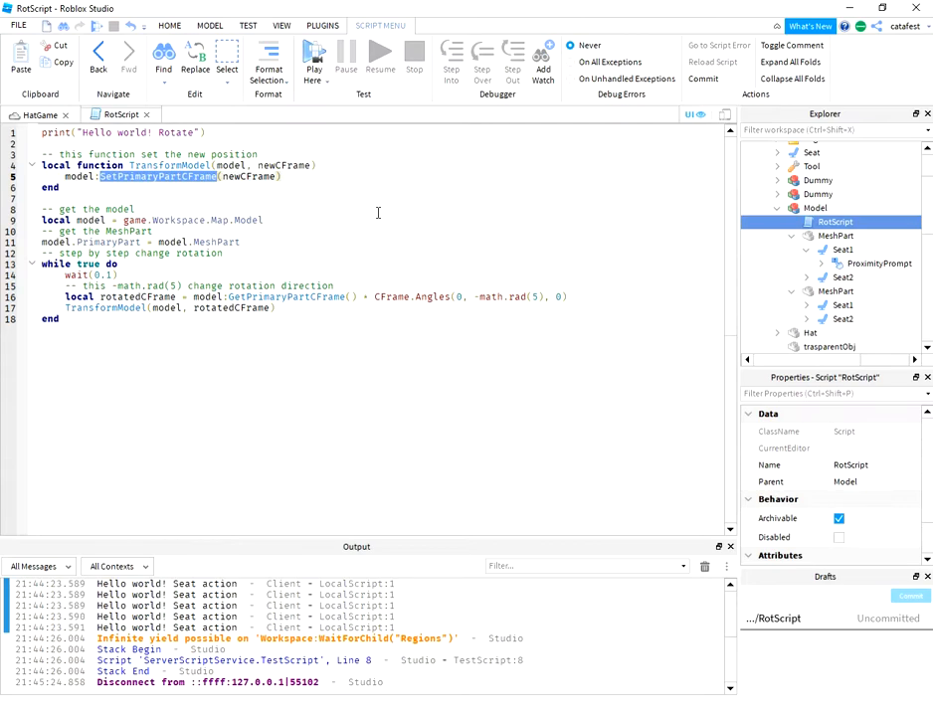
mouse_move(362, 227)
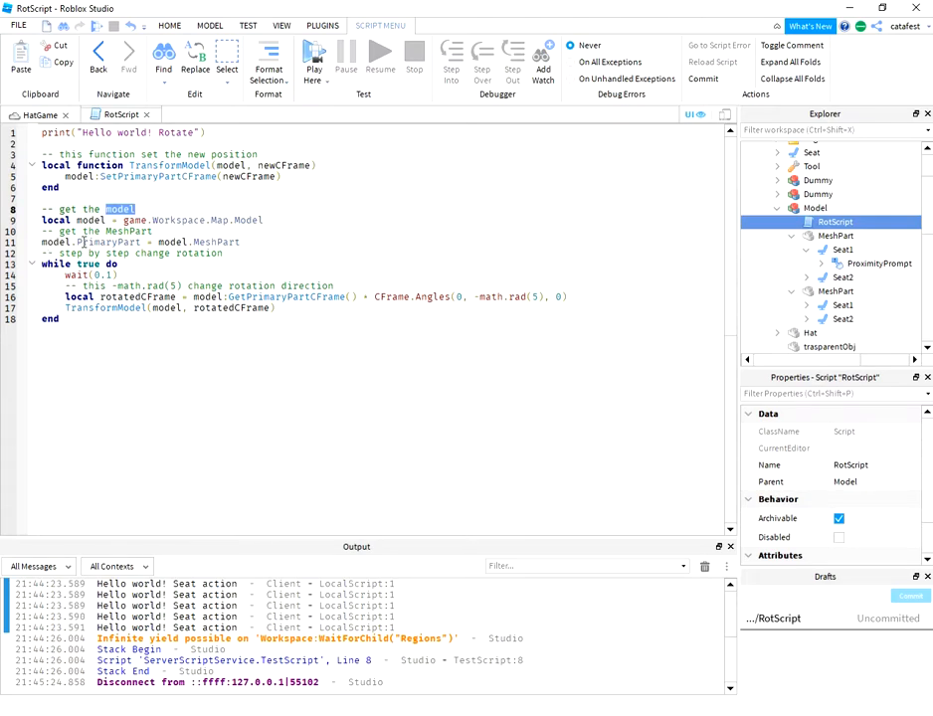
Point out 'model' in the comment and select the first MeshPart under Model in the Explorer.
double_click(127, 231)
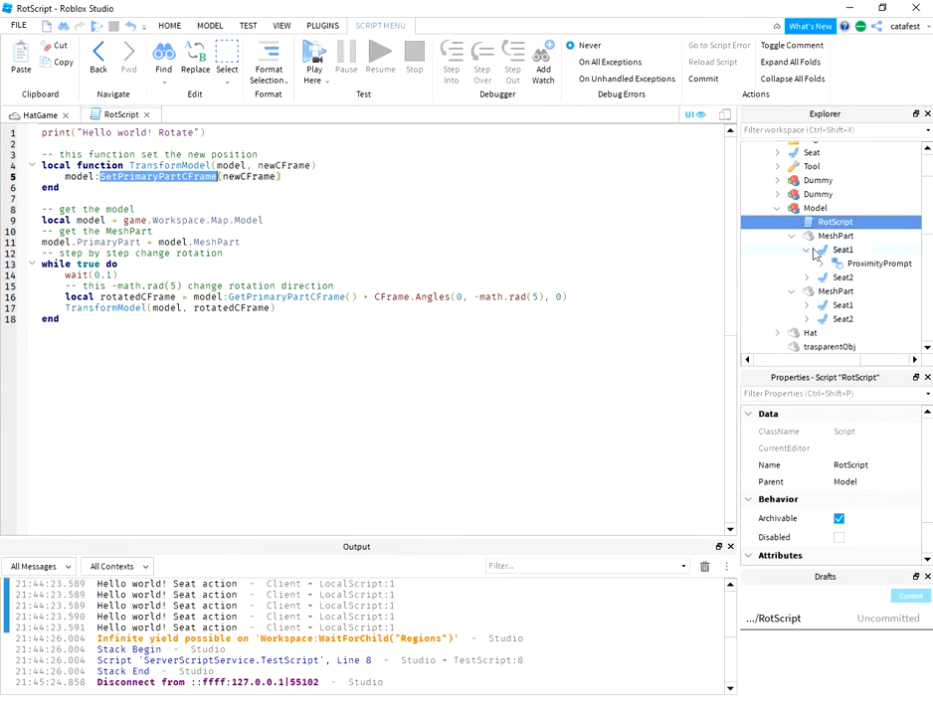
left_click(837, 236)
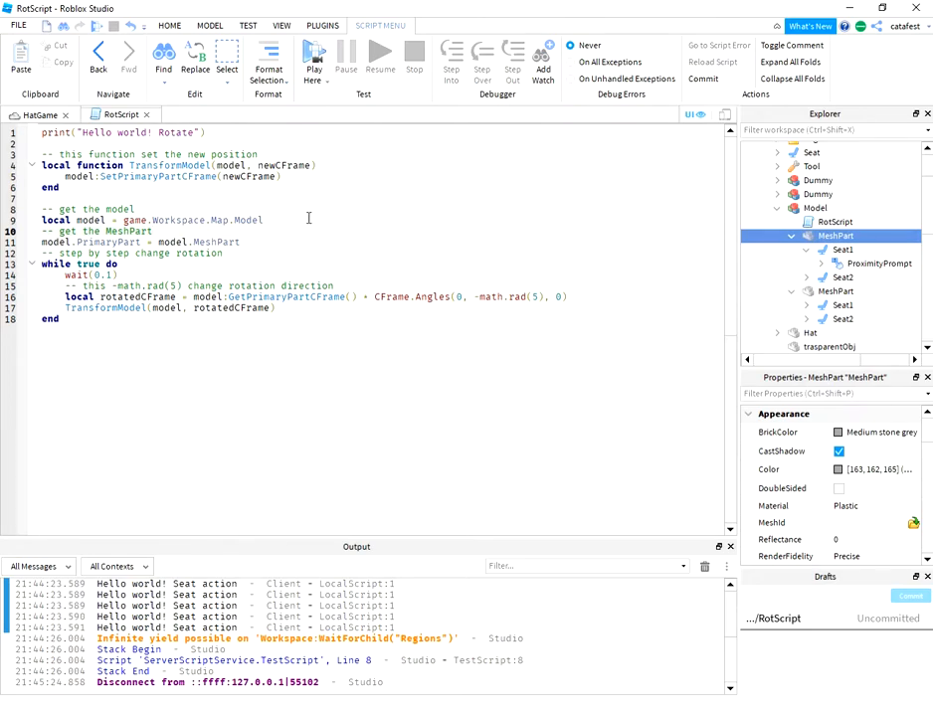
double_click(55, 241)
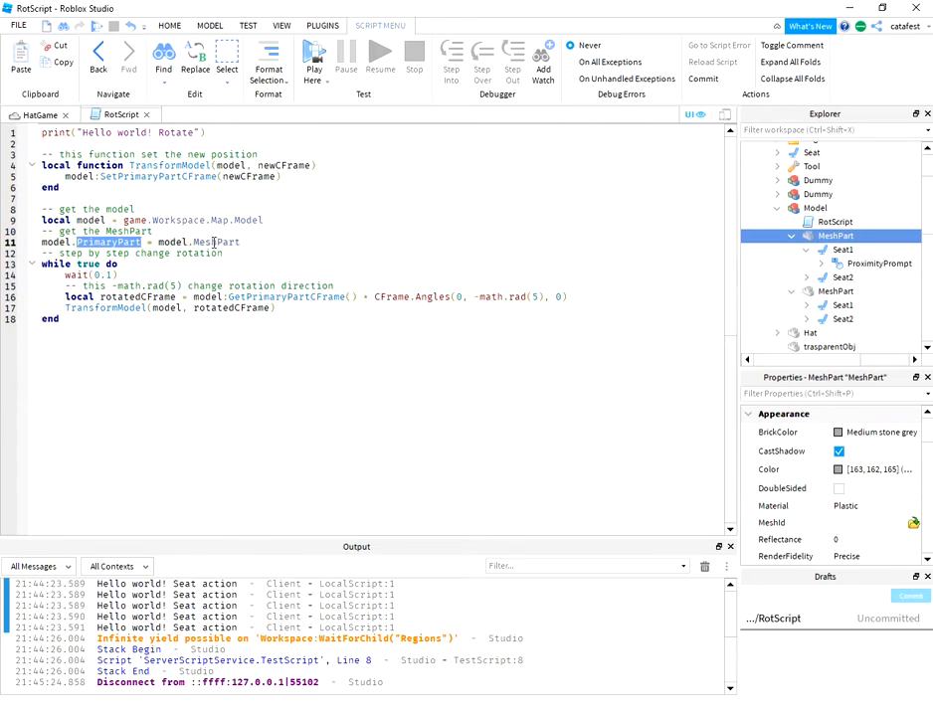
double_click(216, 241)
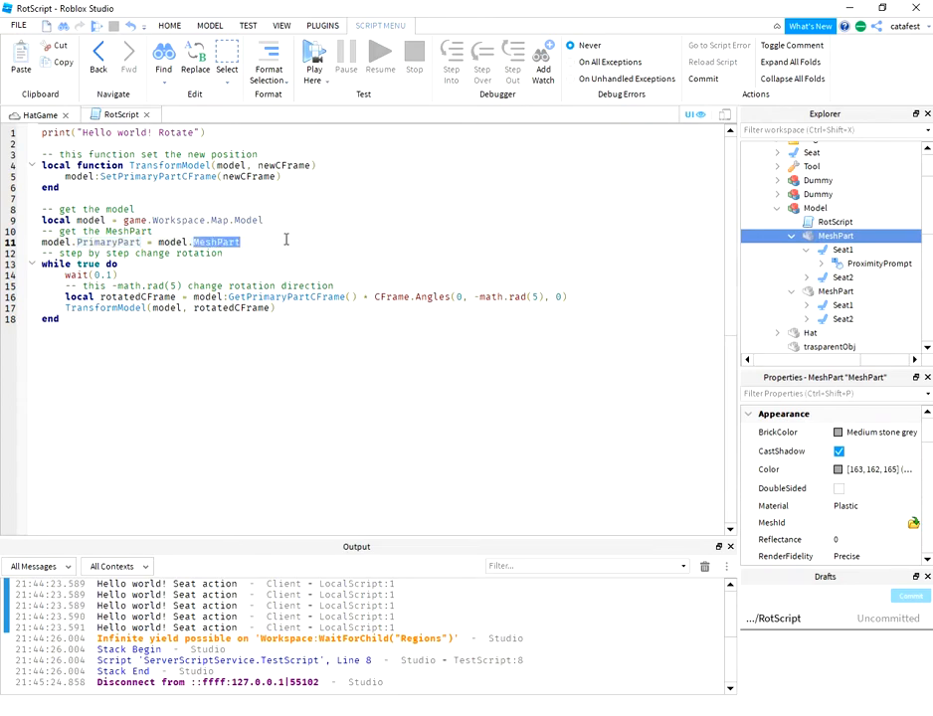
mouse_move(524, 252)
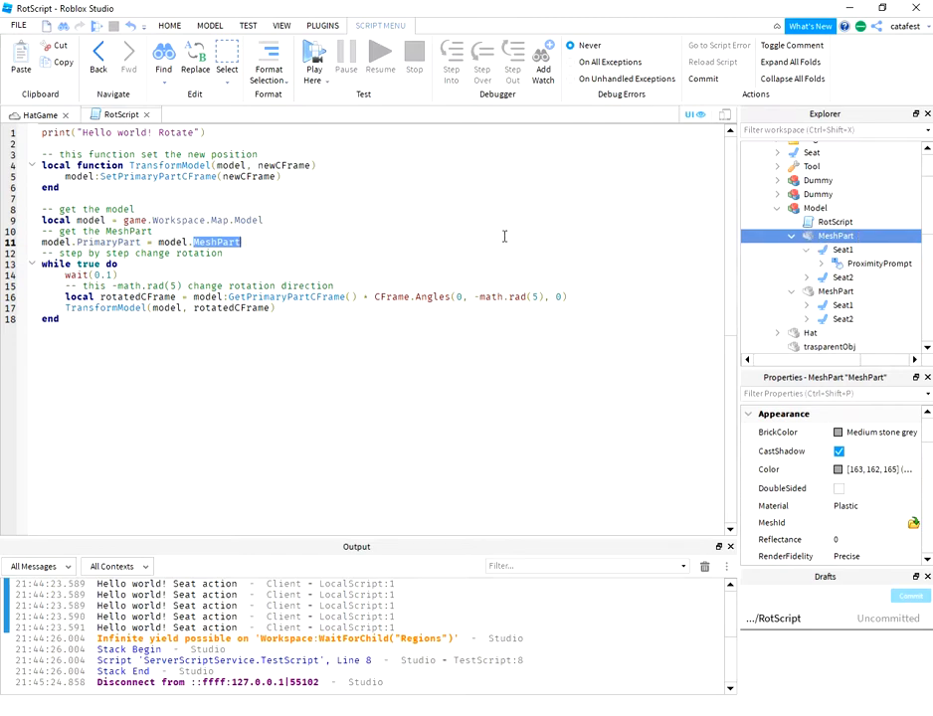
mouse_move(629, 273)
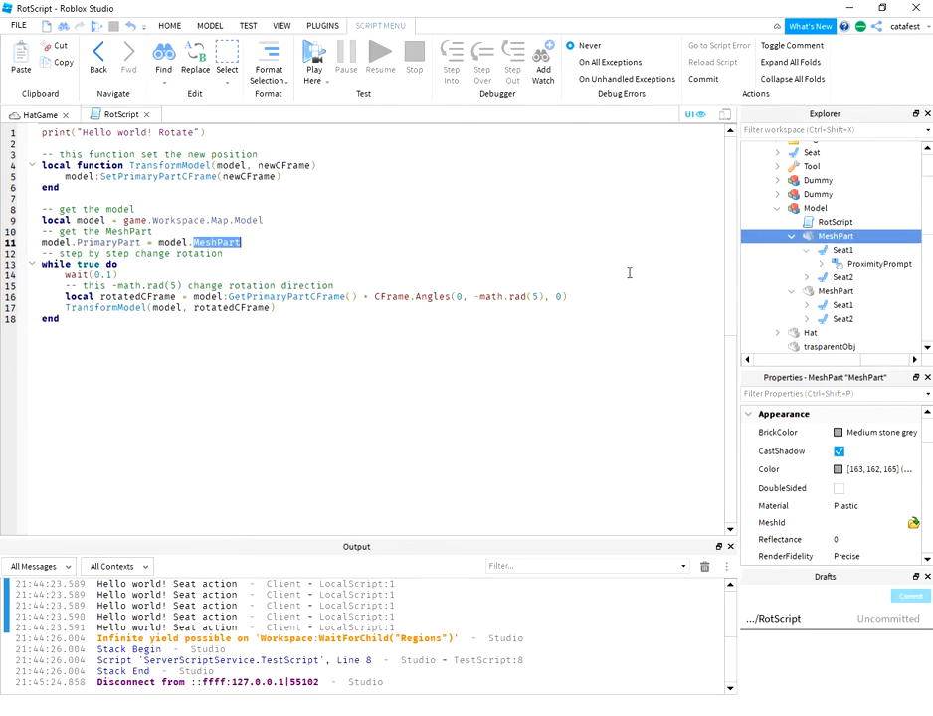